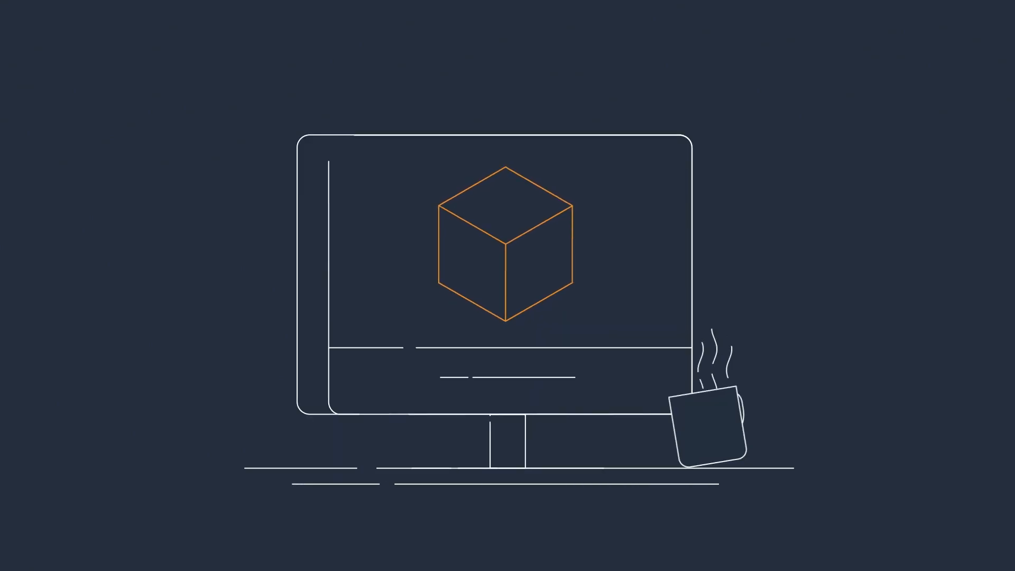
pyautogui.click(537, 260)
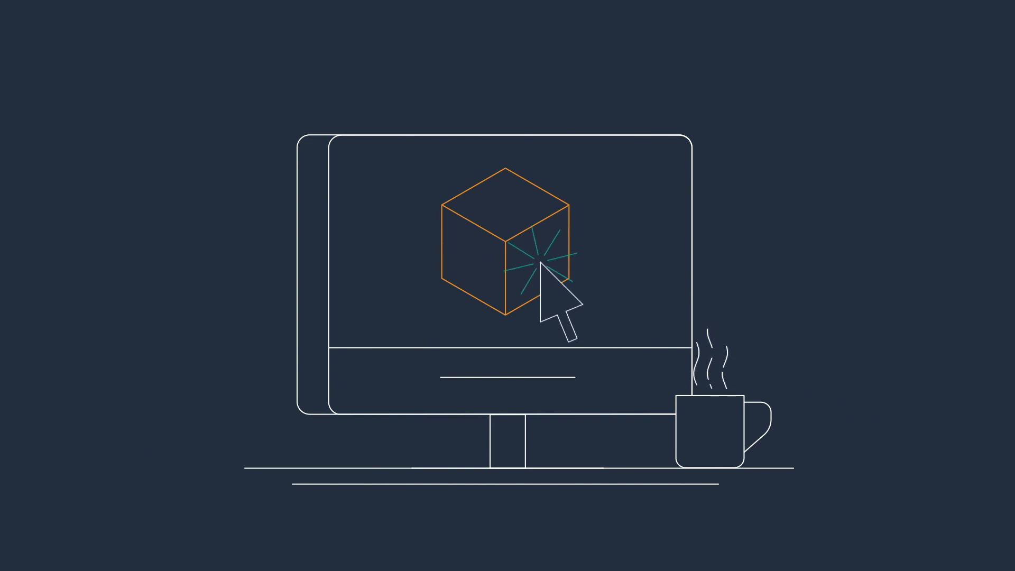